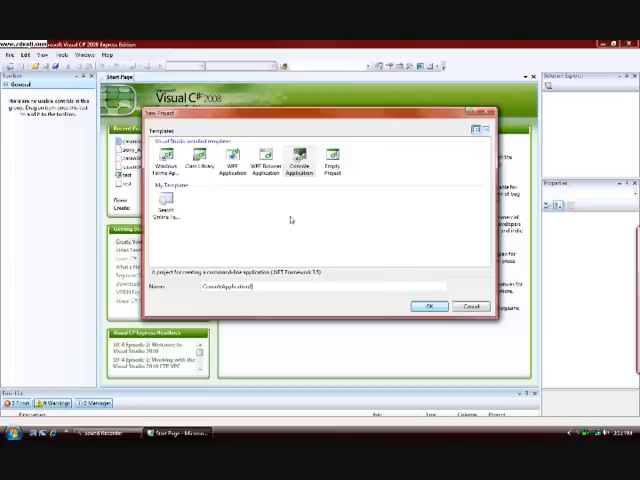
# Create a new Console Application project named 'test compiler'
pyautogui.write('Cons')
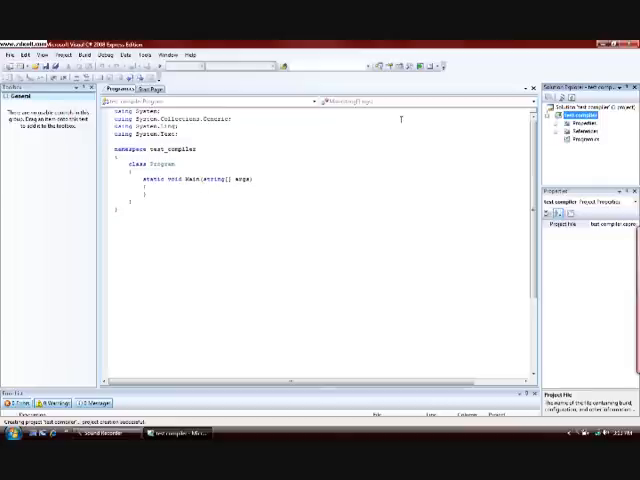
pyautogui.moveTo(335, 138)
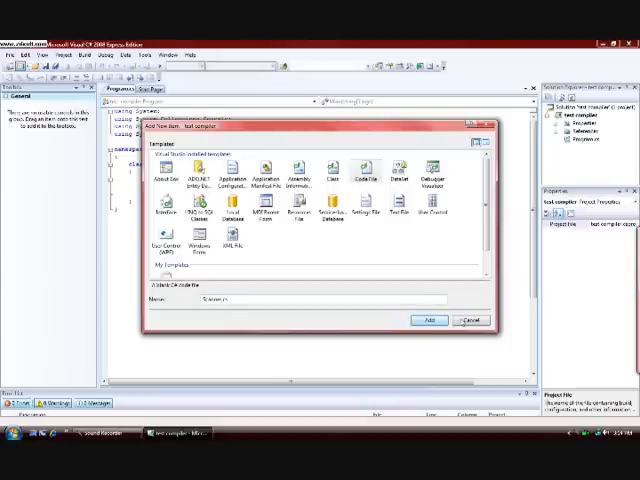
# Add blank code files Scanner.cs, Parser.cs, Ast.cs and CodeGen.cs through Add New Item
pyautogui.click(427, 319)
pyautogui.write('Par')
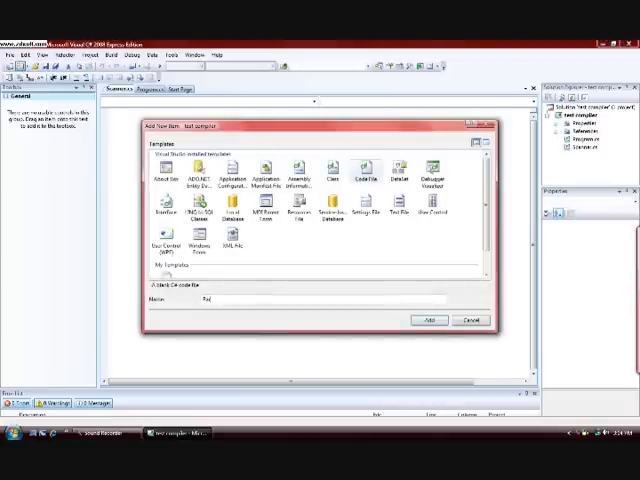
pyautogui.click(471, 320)
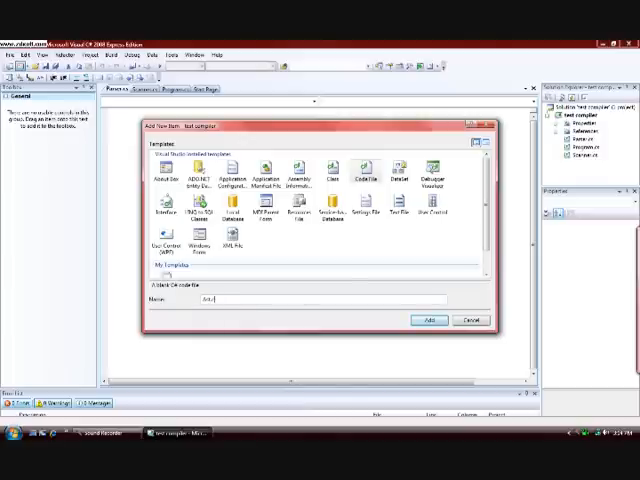
pyautogui.click(429, 320)
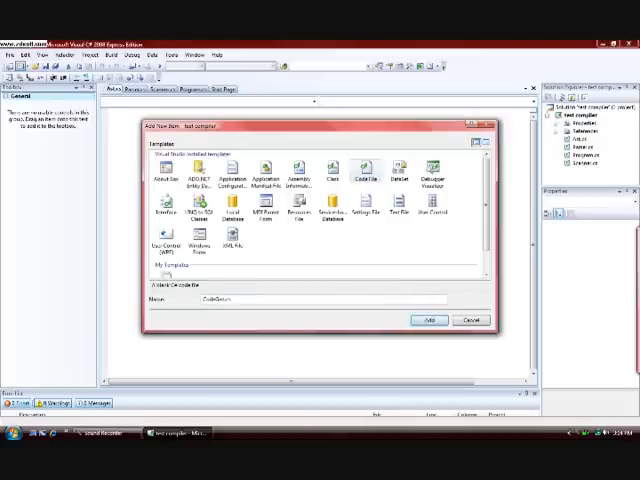
pyautogui.click(429, 320)
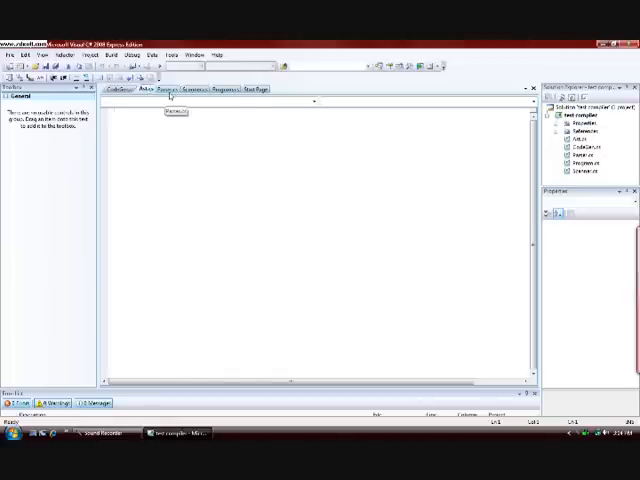
# Switch from Program.cs to Scanner.cs and add 'using System;' at the top
pyautogui.click(225, 92)
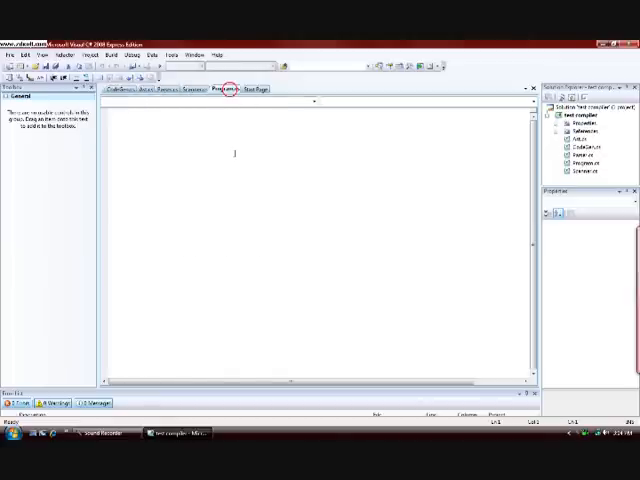
pyautogui.click(227, 89)
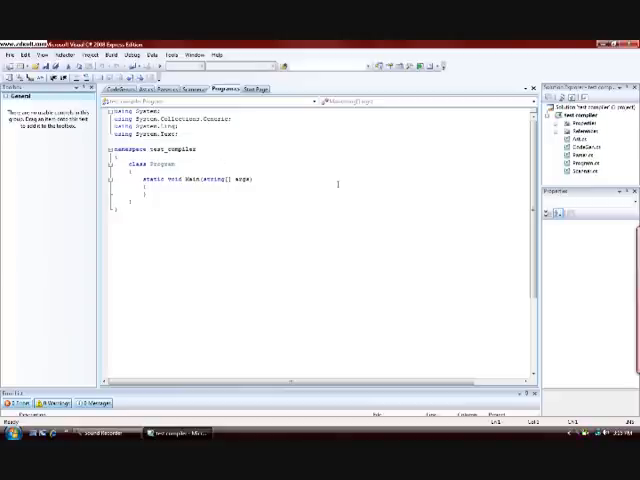
pyautogui.click(196, 90)
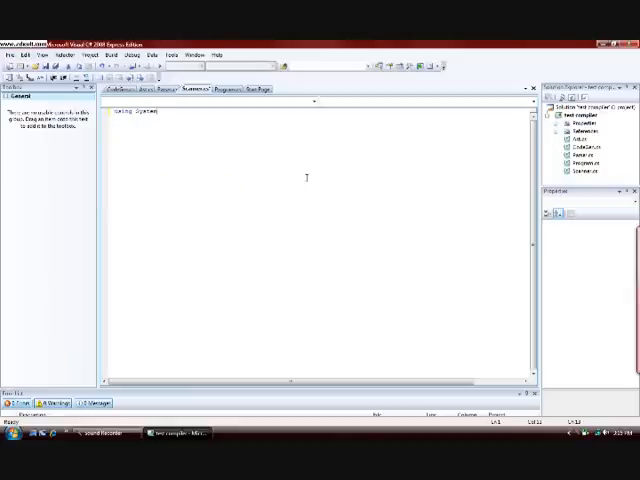
# Add alias usings Collections = System.Collections.Generic, IO = System.IO and Text = System.Text
pyautogui.write('.IO;')
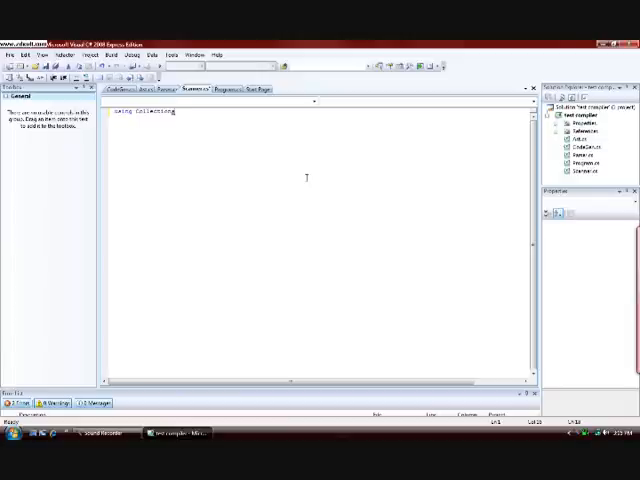
pyautogui.write('System.IO;')
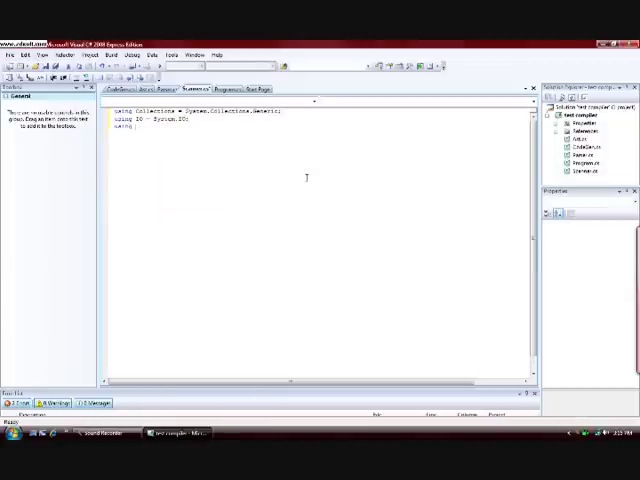
pyautogui.write('Text = System.Text;')
pyautogui.write('public sealed class Scanner')
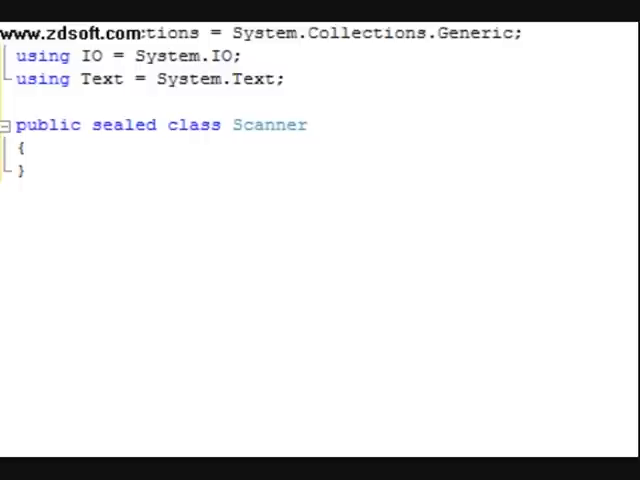
pyautogui.moveTo(209, 209)
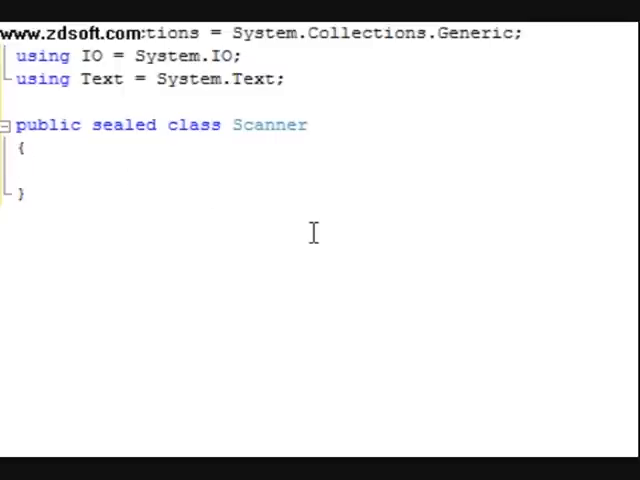
# Declare the sealed Scanner class with a 'private readonly Collections.IList<object> result' field
pyautogui.write('p')
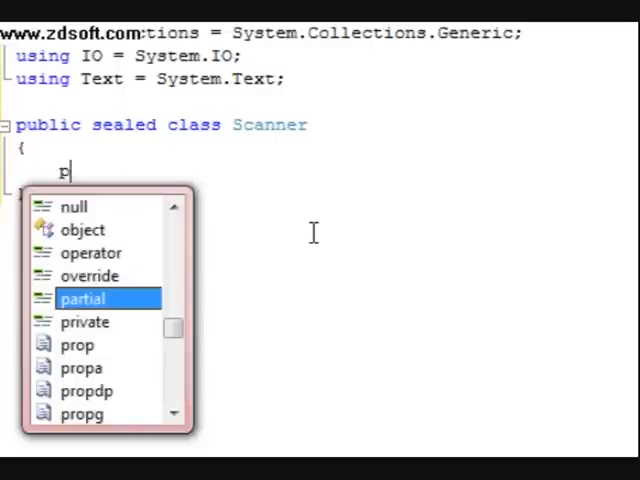
pyautogui.write('rivae')
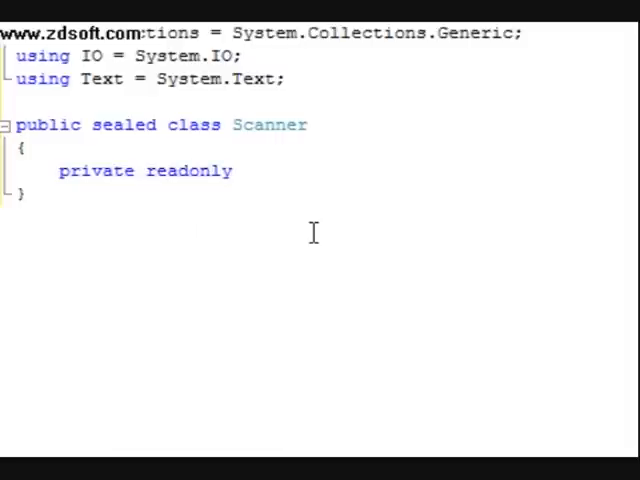
pyautogui.write('Collections.Il')
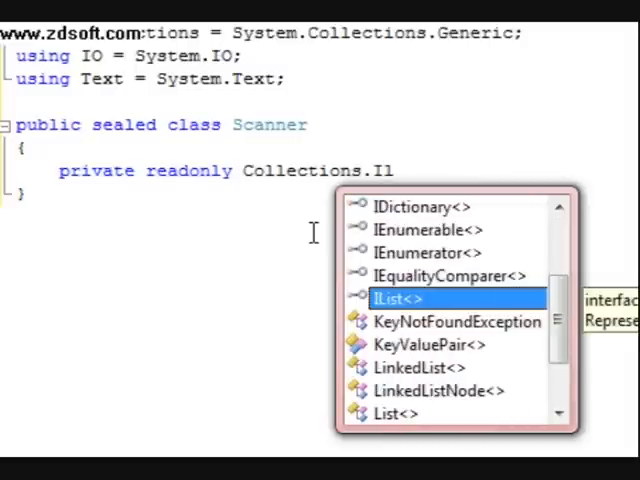
pyautogui.write('List<o')
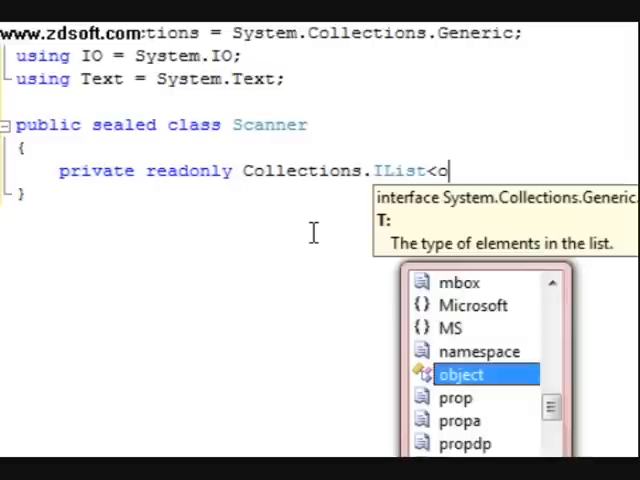
pyautogui.doubleClick(461, 374)
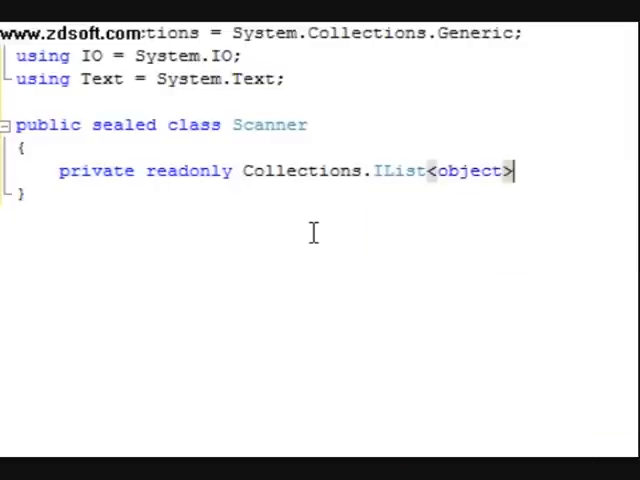
pyautogui.write('resultt')
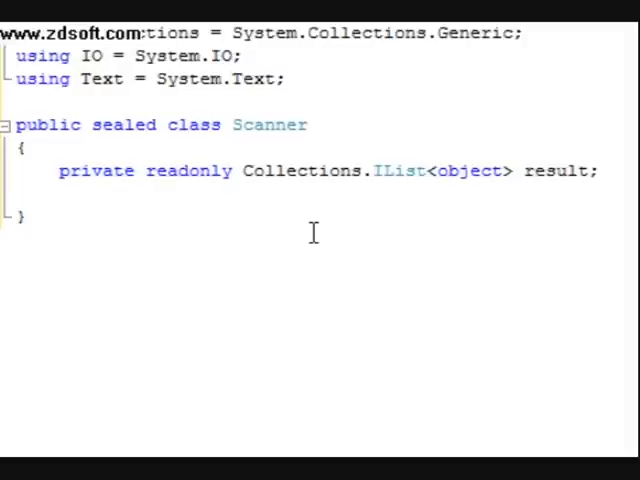
pyautogui.write('public Scanner(')
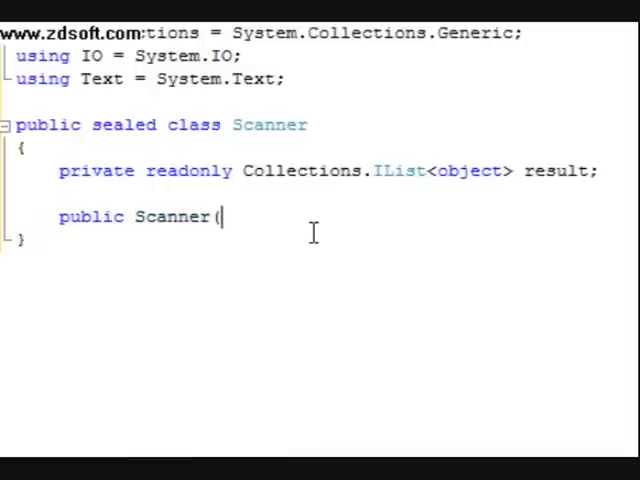
# Write a Scanner(IO.TextReader input) constructor that creates a new List<object> and calls this.Scan(input)
pyautogui.write('IO.TextReader')
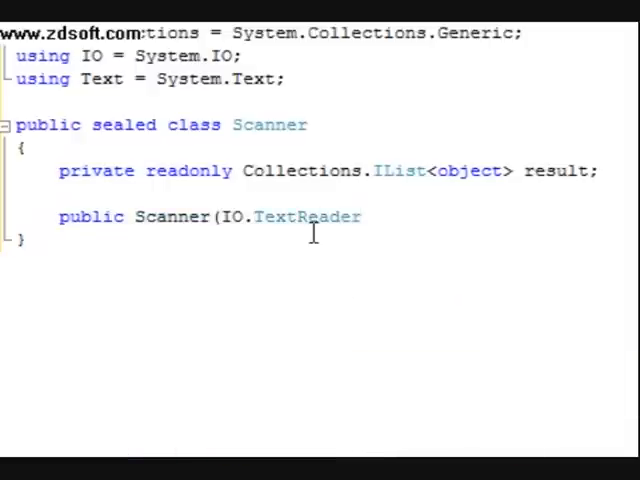
pyautogui.write('input')
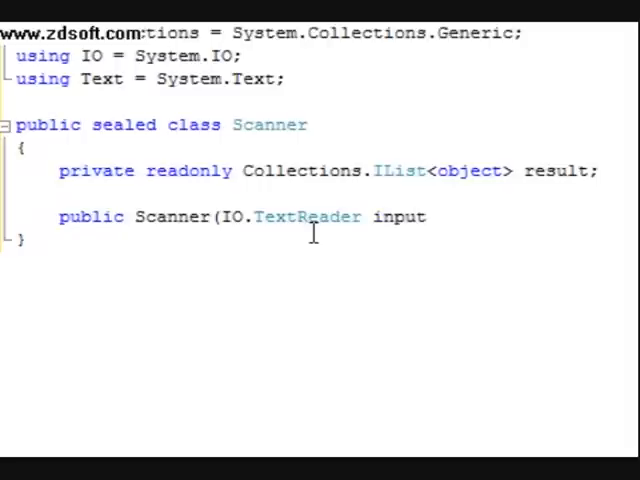
pyautogui.write(')')
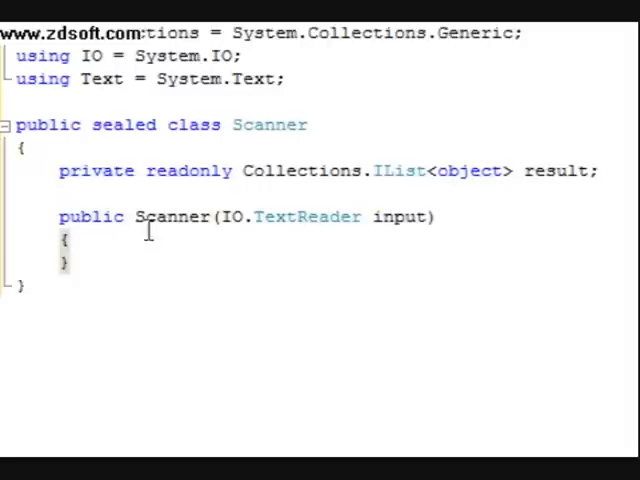
pyautogui.write('this.result')
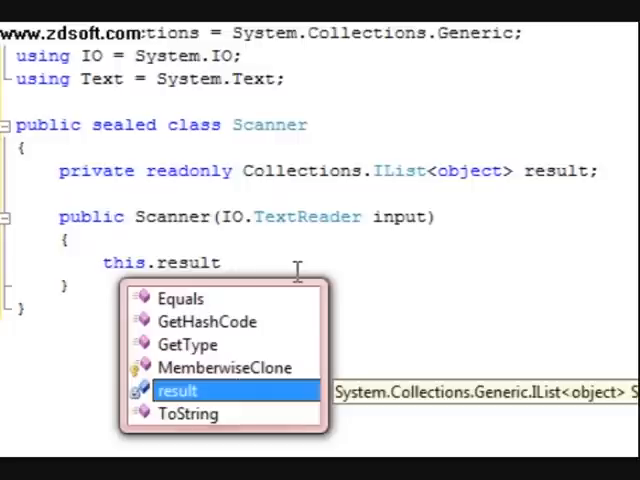
pyautogui.write('= new')
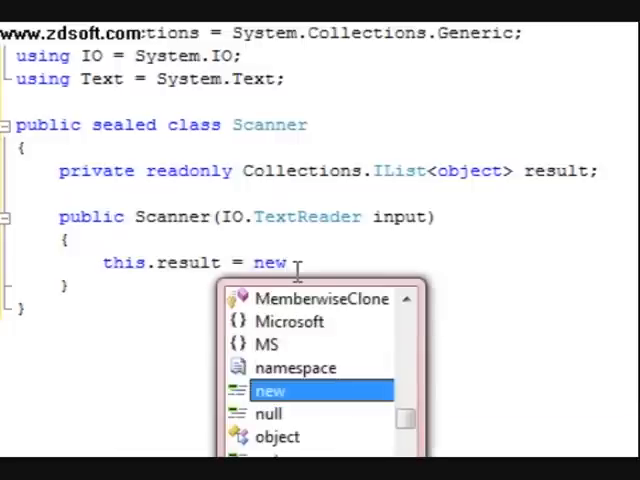
pyautogui.write('Collections.List')
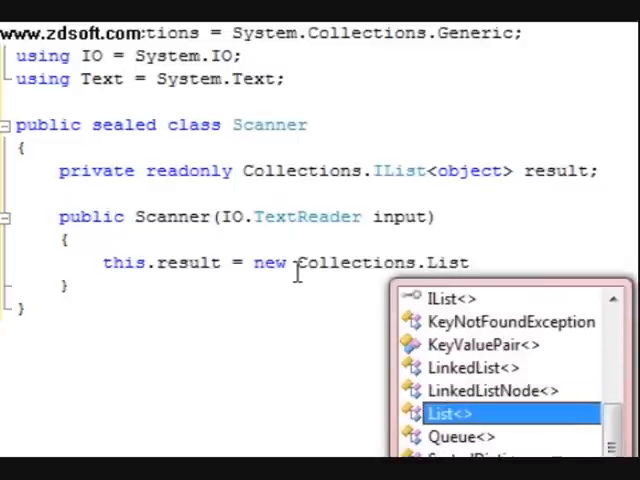
pyautogui.doubleClick(451, 412)
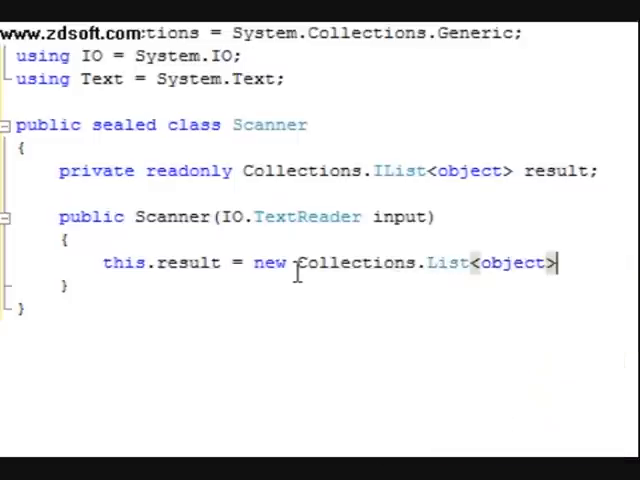
pyautogui.write('();')
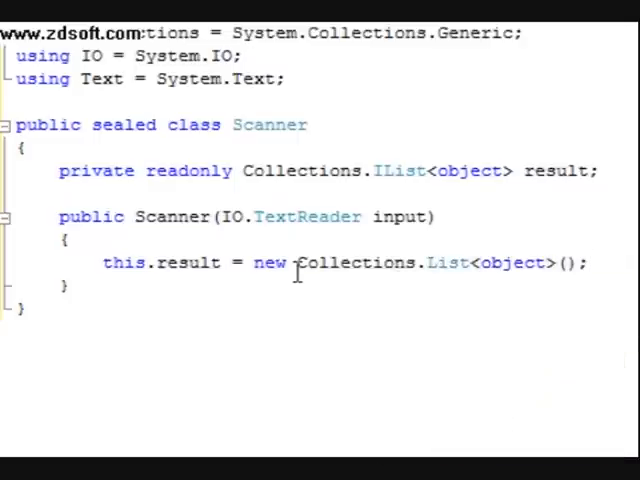
pyautogui.write('this.Scan(')
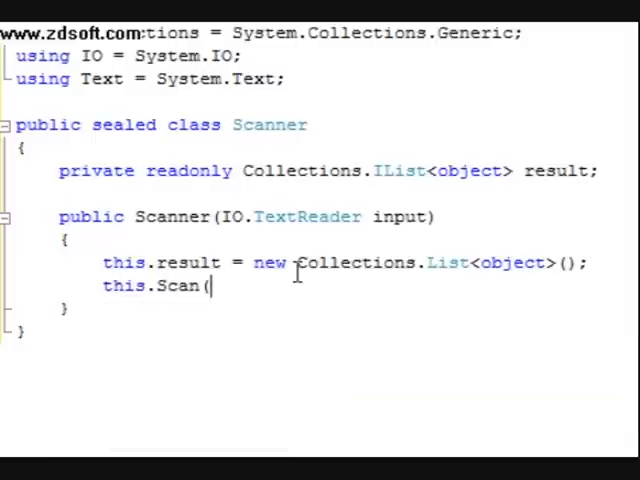
pyautogui.write('input);')
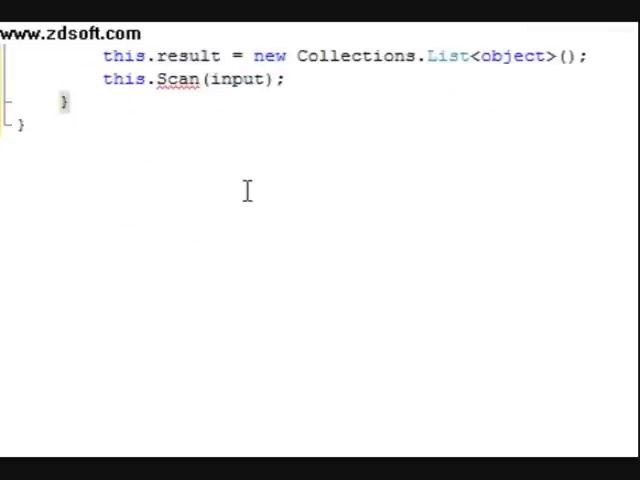
# Add a public IList<object> Tokens property whose getter returns this.result
pyautogui.write('public')
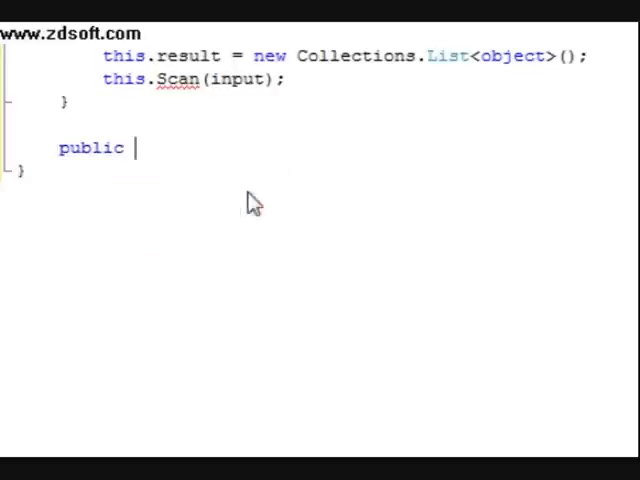
pyautogui.write('Cellection.IList')
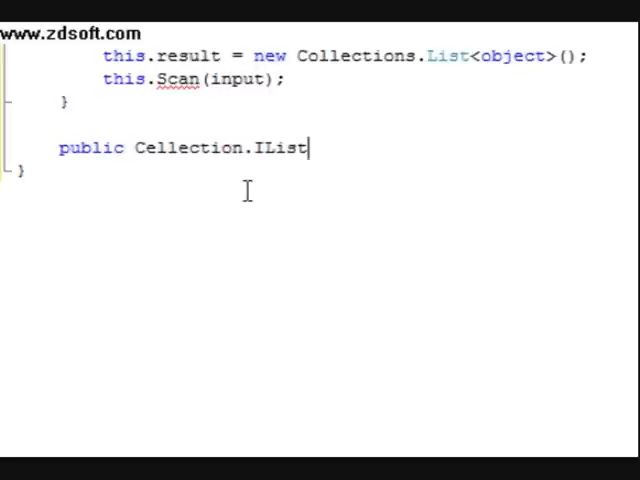
pyautogui.write('<object> To')
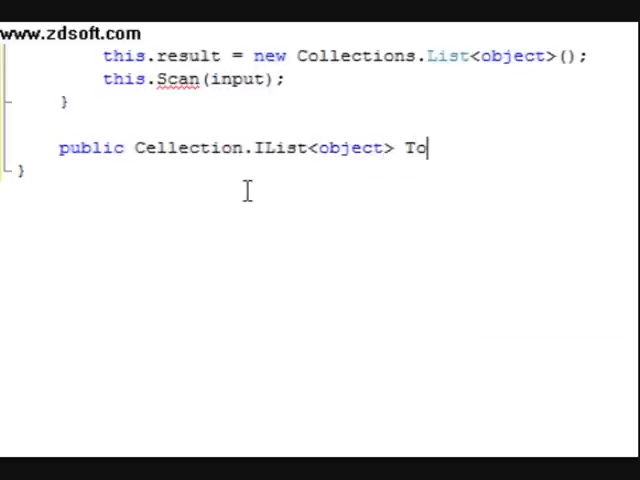
pyautogui.write('kens')
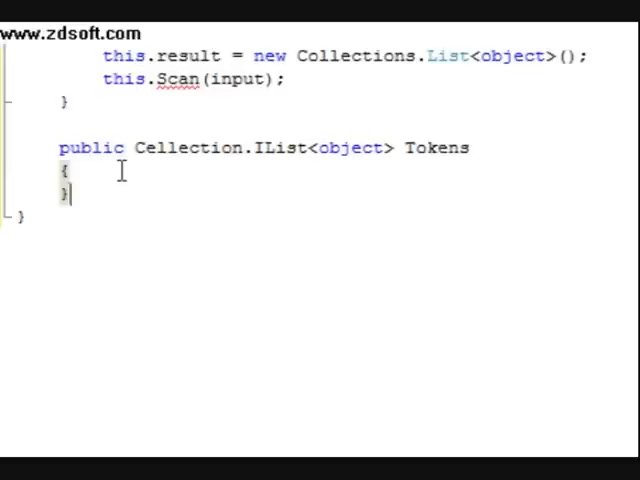
pyautogui.write('get {')
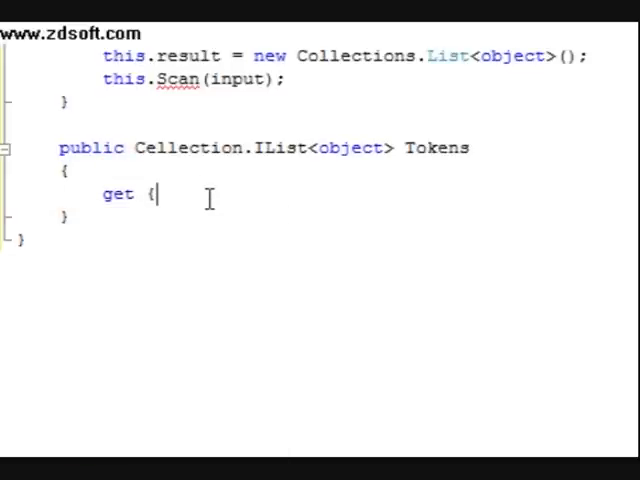
pyautogui.write('return this.result; }')
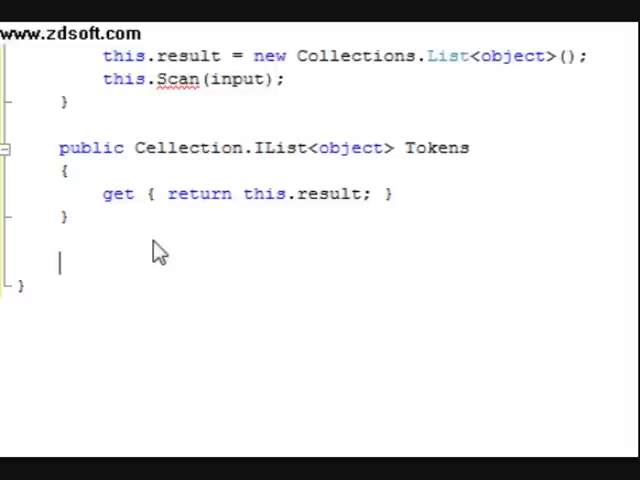
# Type '#region ArithmiticConstants' and begin a 'public static readonly' declaration beneath it
pyautogui.write('#re')
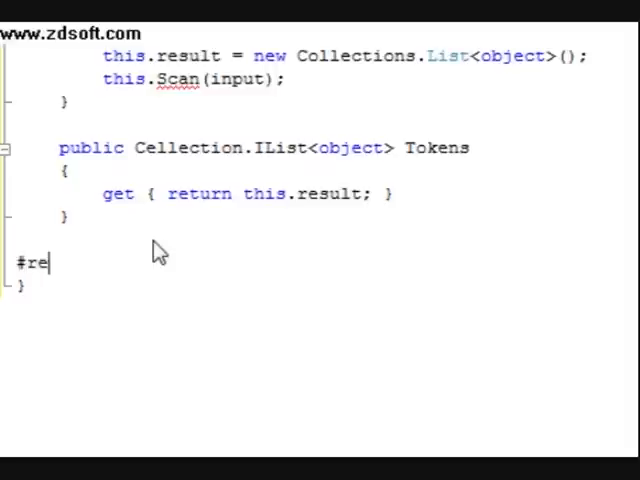
pyautogui.write('gion')
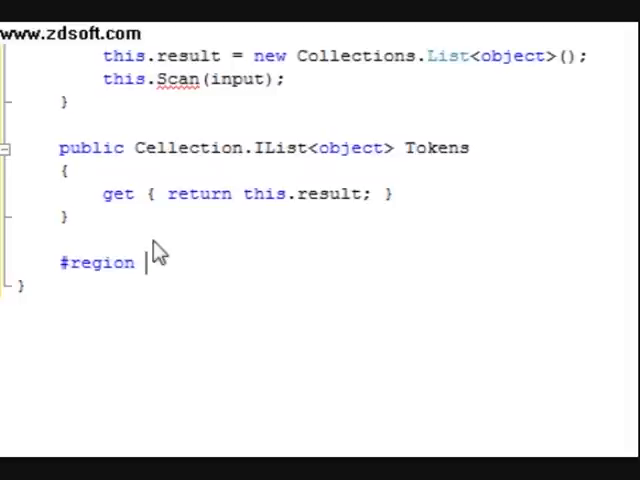
pyautogui.write('A')
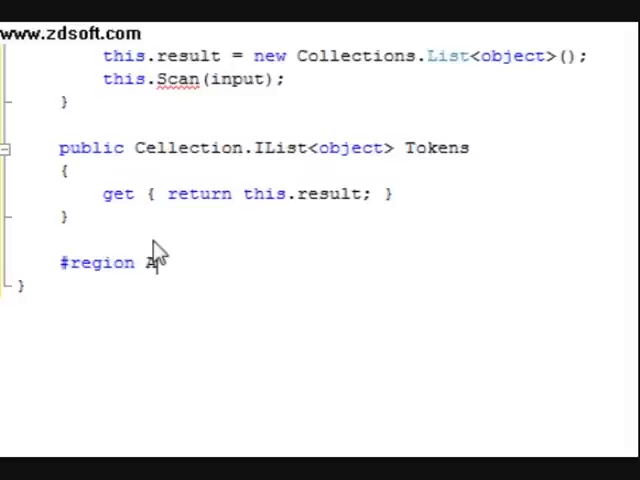
pyautogui.write('i')
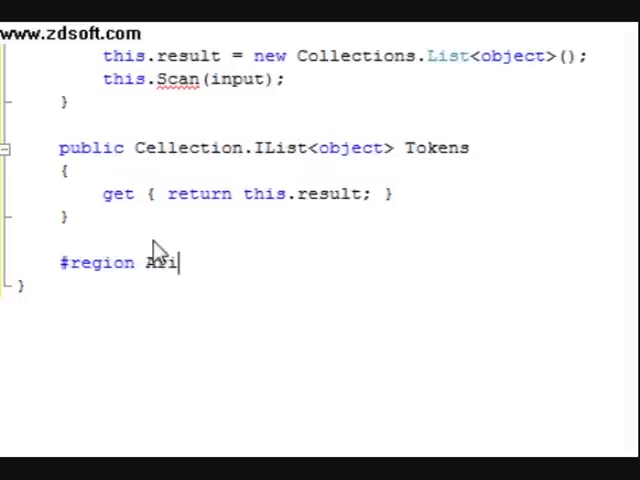
pyautogui.write('th')
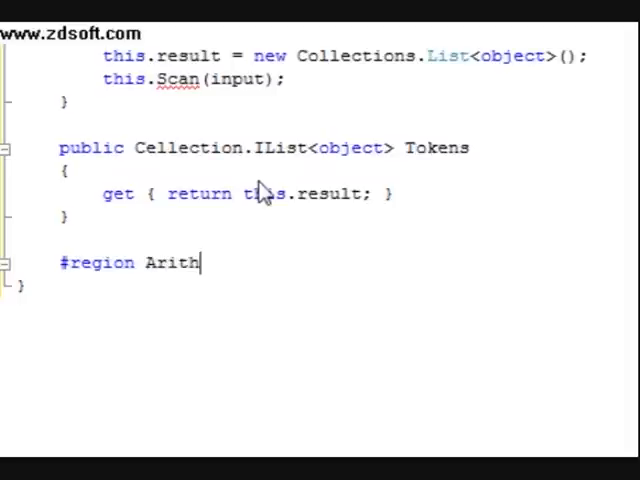
pyautogui.write('mitic')
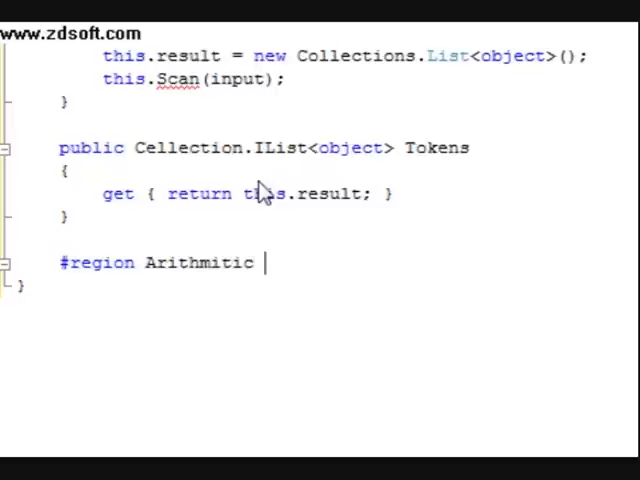
pyautogui.write('Constants')
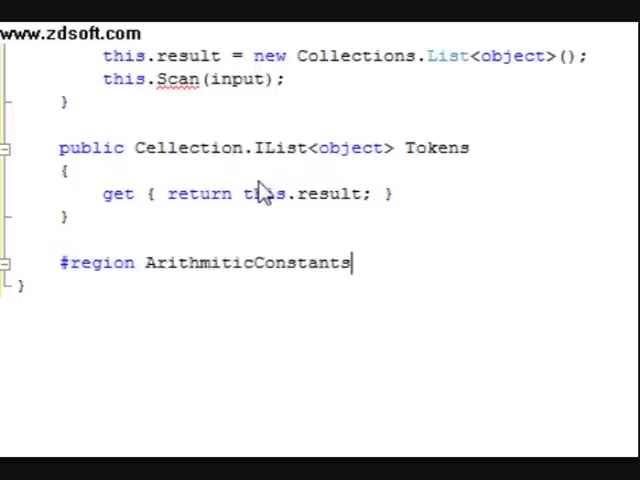
pyautogui.write('public static readonly')
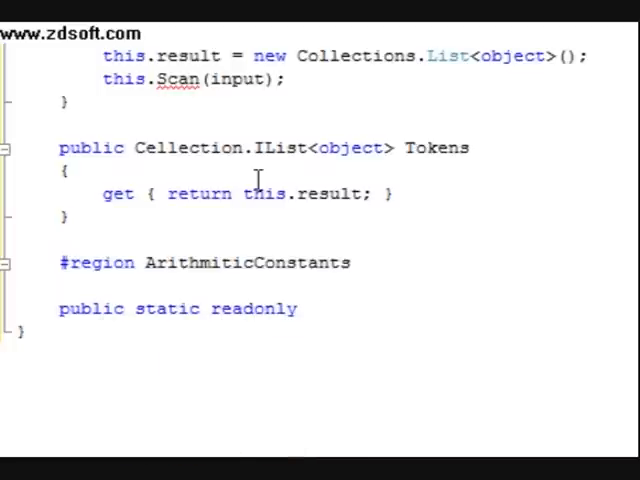
# Declare static readonly object fields Add, Sub, Mul, Div, Semi and Equal, then #endregion
pyautogui.write('object')
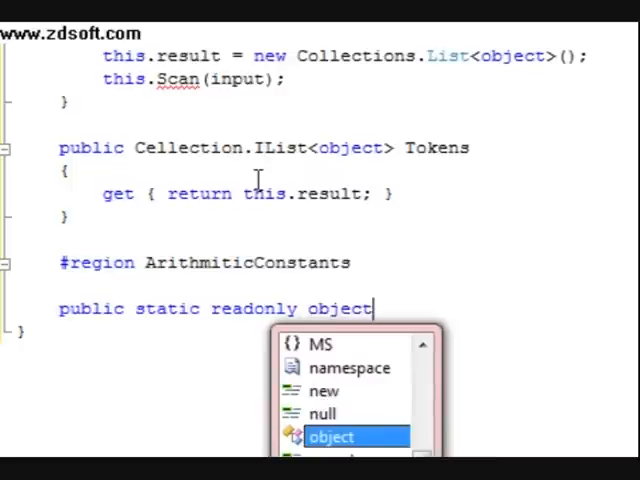
pyautogui.write('Add = new object();')
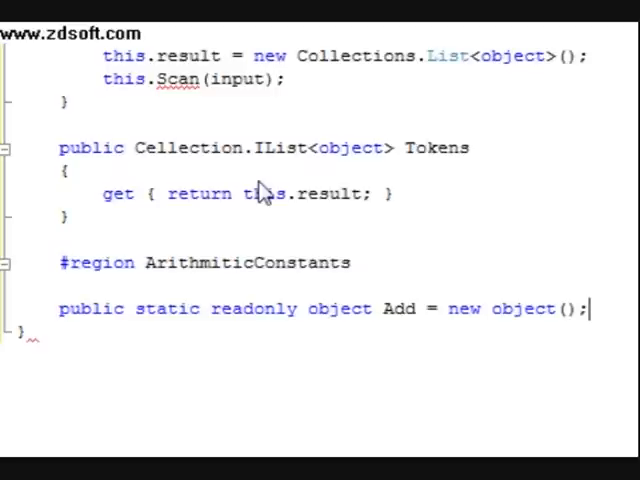
pyautogui.press('enter')
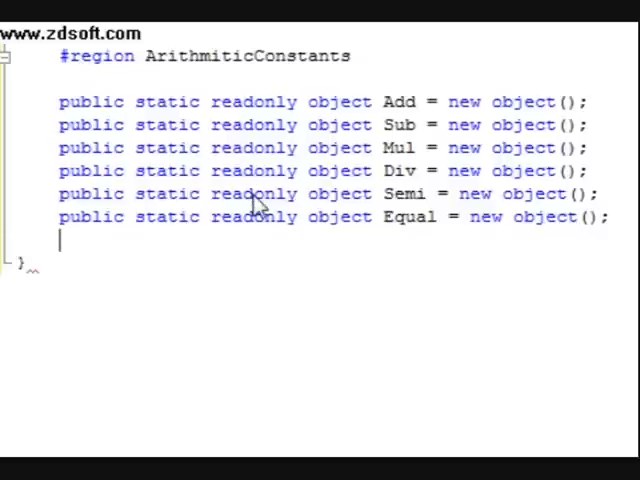
pyautogui.write('#endregion')
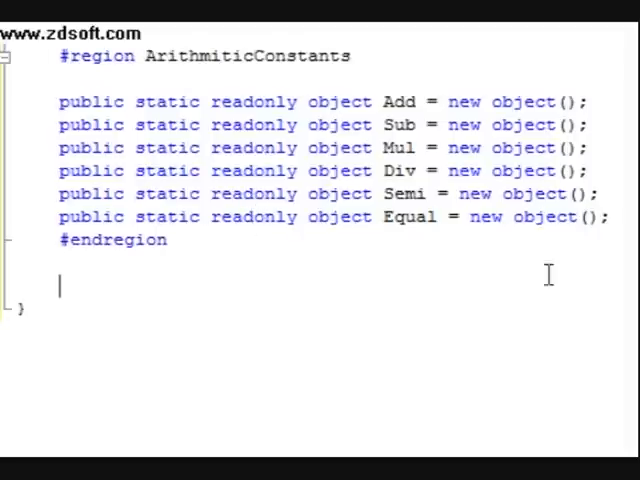
pyautogui.moveTo(432, 250)
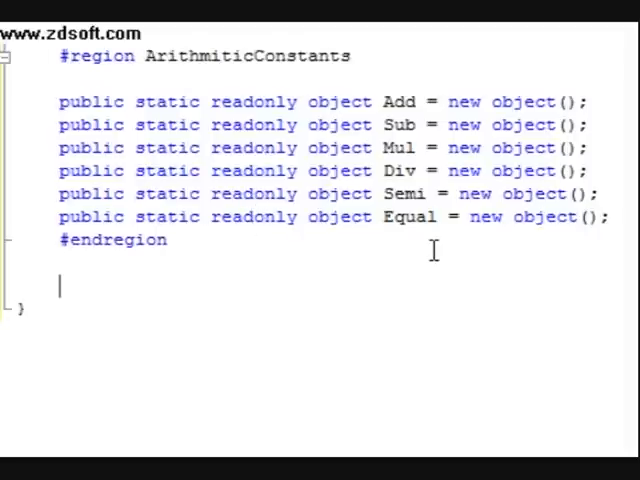
# Write 'private void Scan(IO.TextReader input)' below the region with an empty body
pyautogui.write('privast')
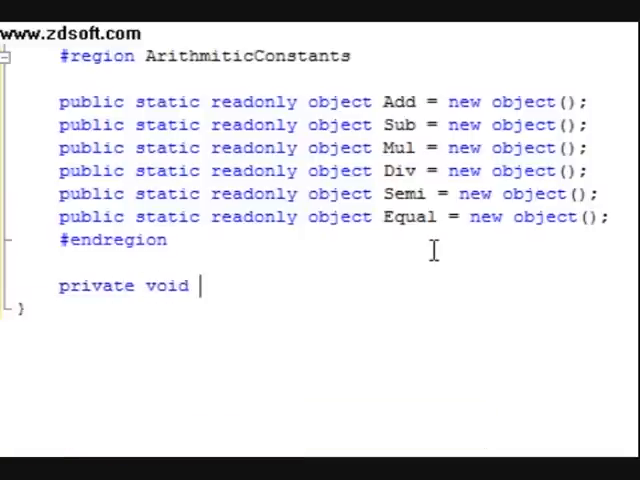
pyautogui.write('Scan')
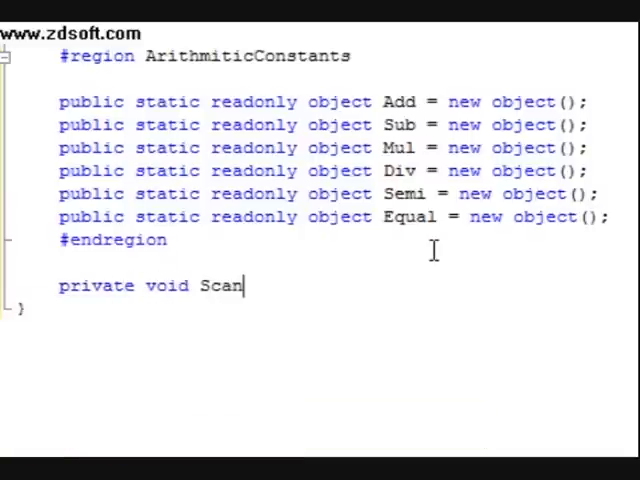
pyautogui.write('(IO')
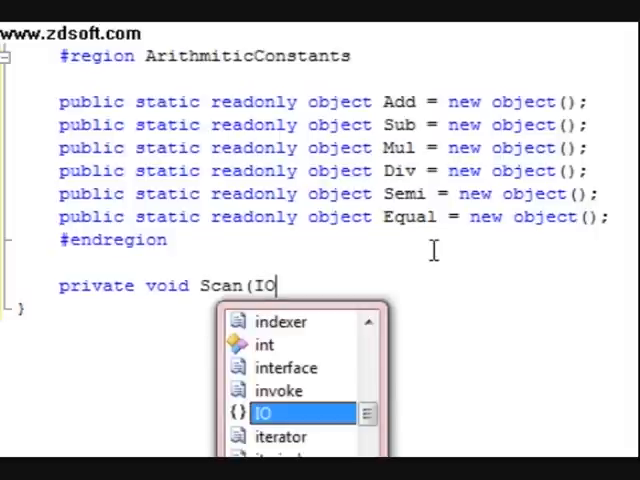
pyautogui.write('.TextRA')
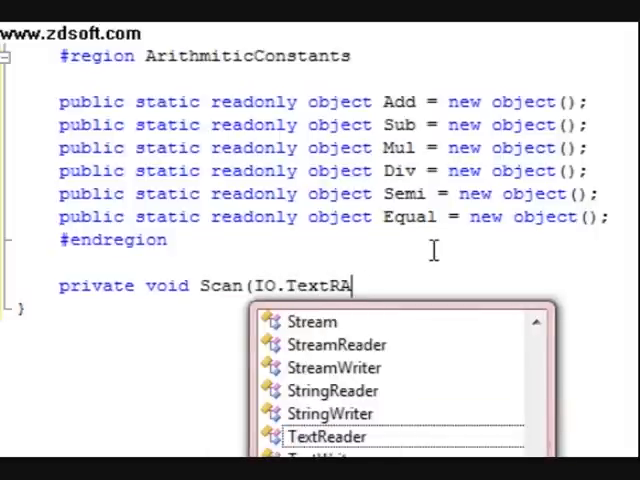
pyautogui.click(326, 437)
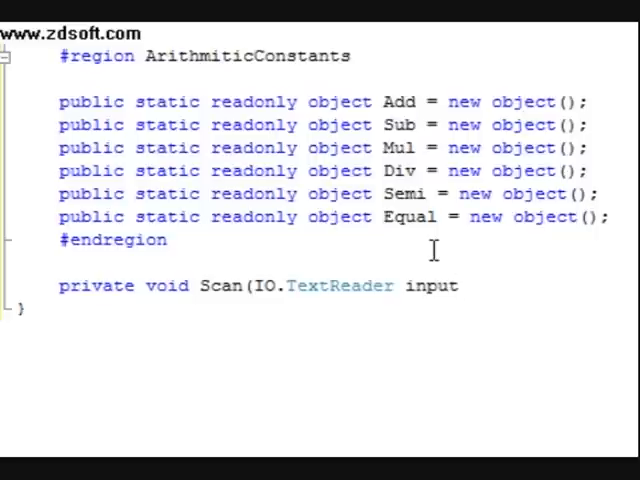
pyautogui.write(')')
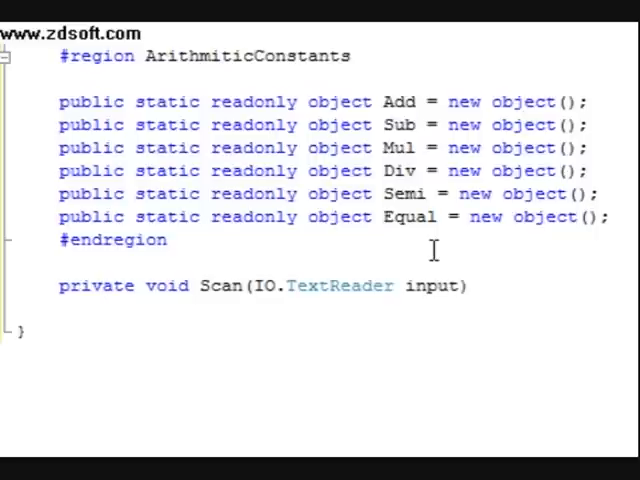
pyautogui.write('{')
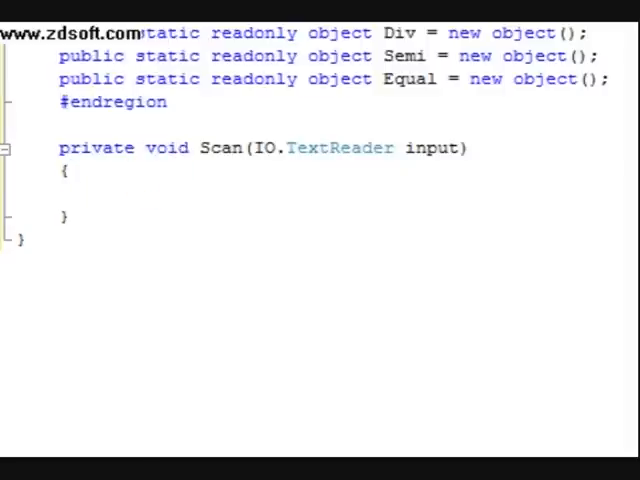
# Add a while (input.Peek() != -1) loop with an opening brace inside Scan
pyautogui.click(101, 194)
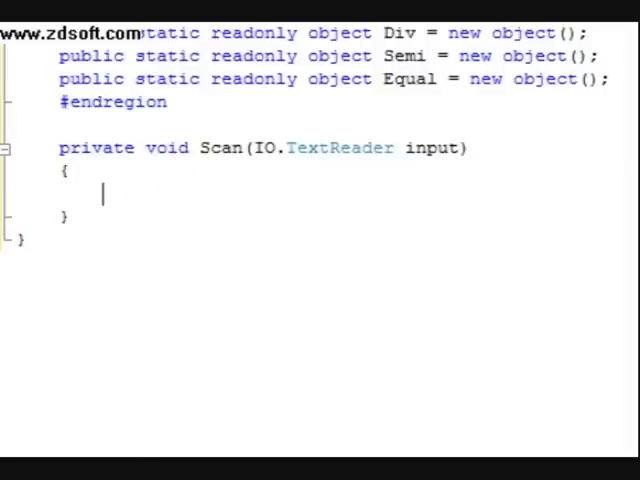
pyautogui.write('while')
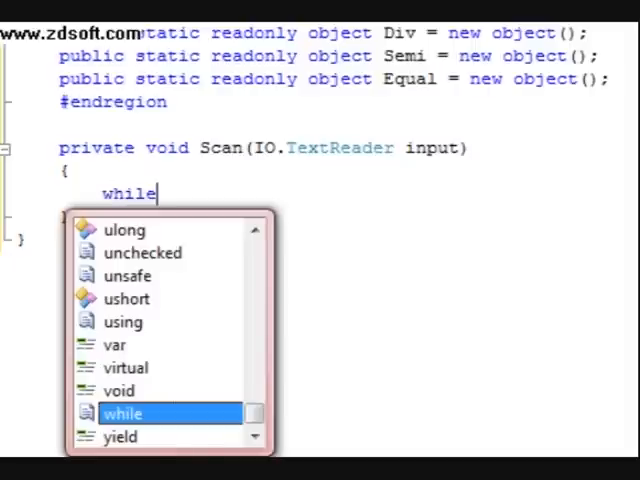
pyautogui.write('(npu')
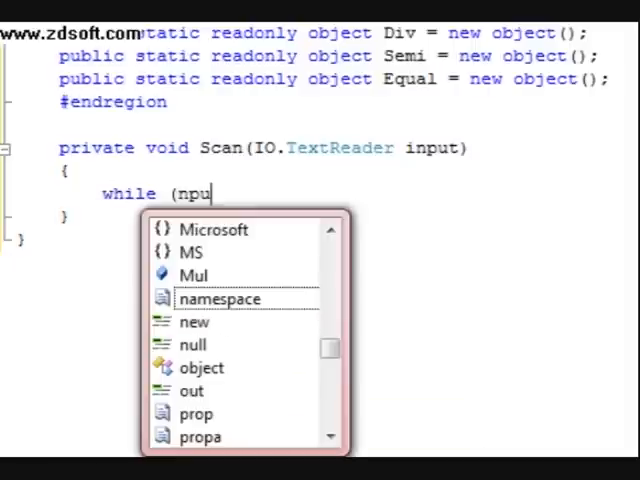
pyautogui.write('uin')
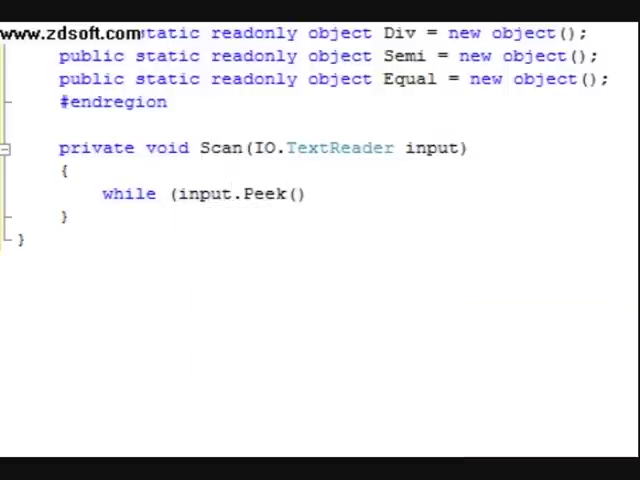
pyautogui.write('!= case-1')
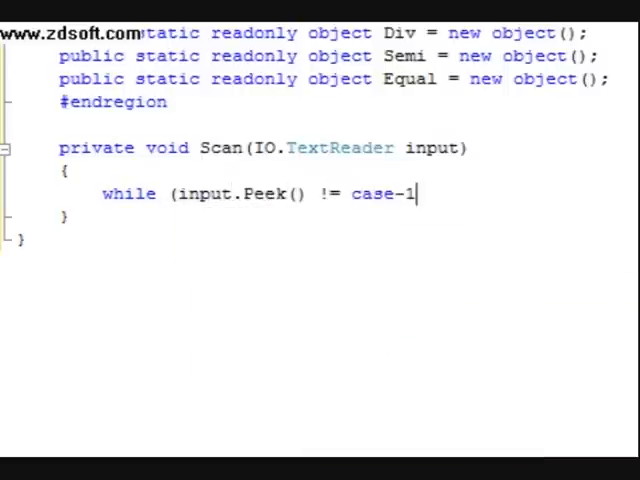
pyautogui.press('Return')
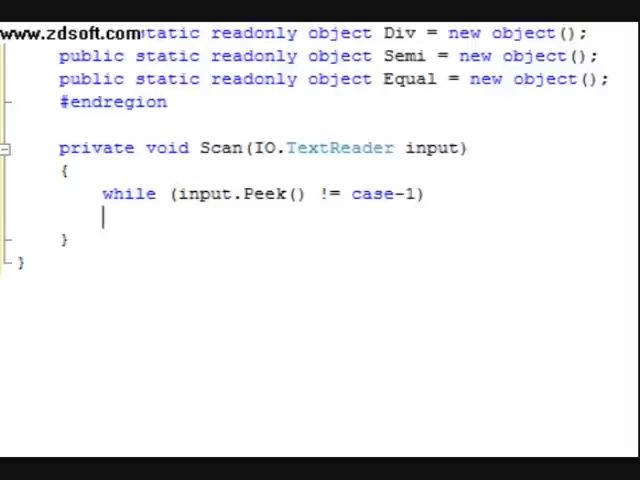
pyautogui.write('{')
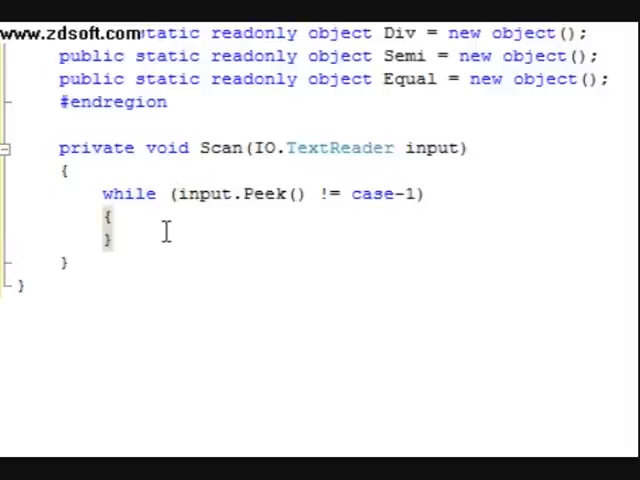
# Declare char ch = (char)input.Peek(); in the loop body and begin an if statement
pyautogui.write('char ch')
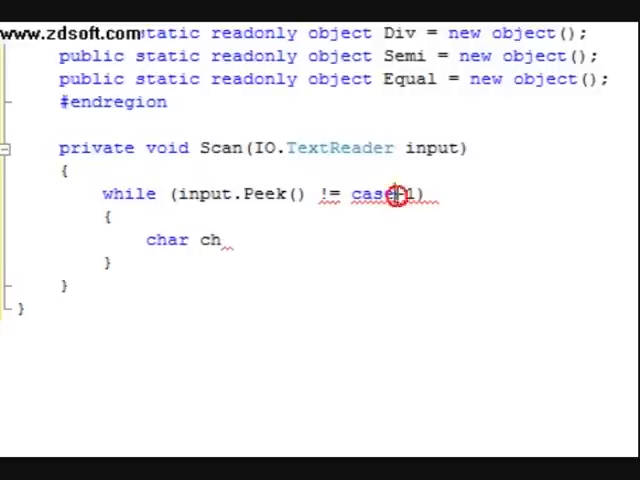
pyautogui.write('-1')
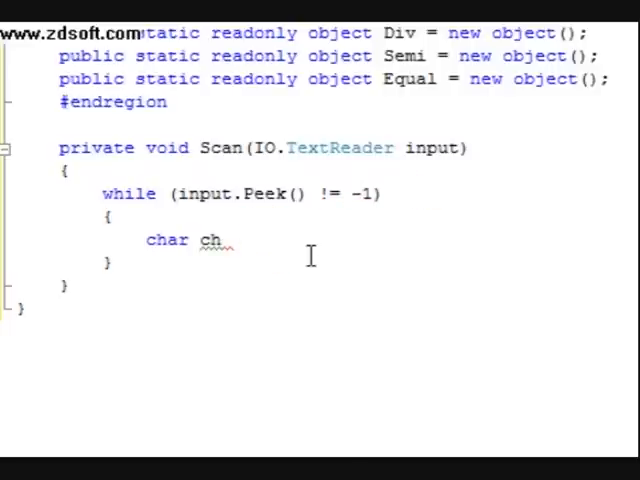
pyautogui.write('=')
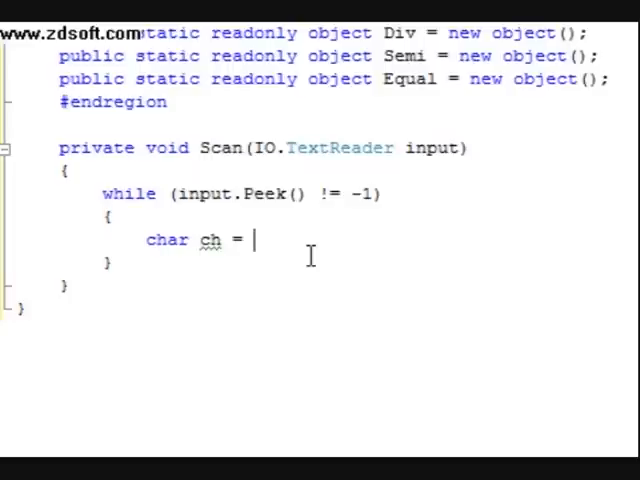
pyautogui.write('(char)input.Peek();')
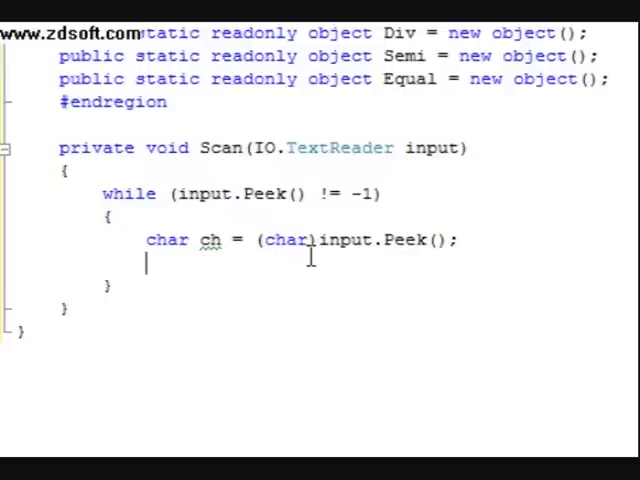
pyautogui.write('if (')
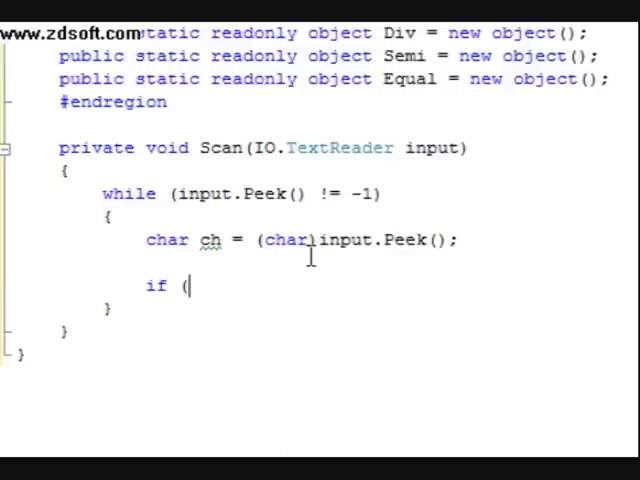
# Complete if (char.IsWhiteSpace(ch)) with input.Read(); inside to skip whitespace
pyautogui.write('char,I')
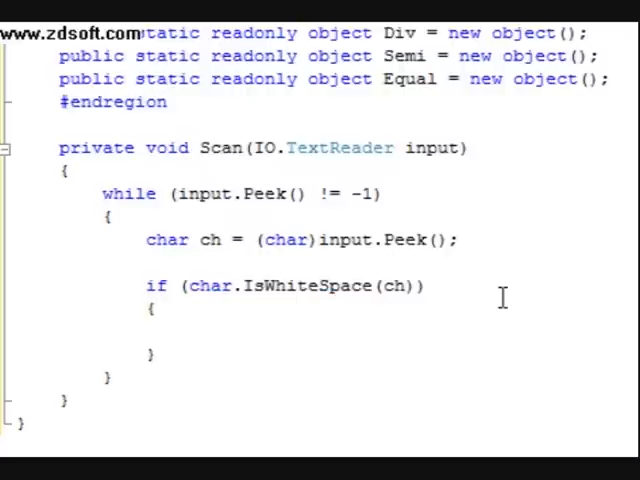
pyautogui.write('input.Read();')
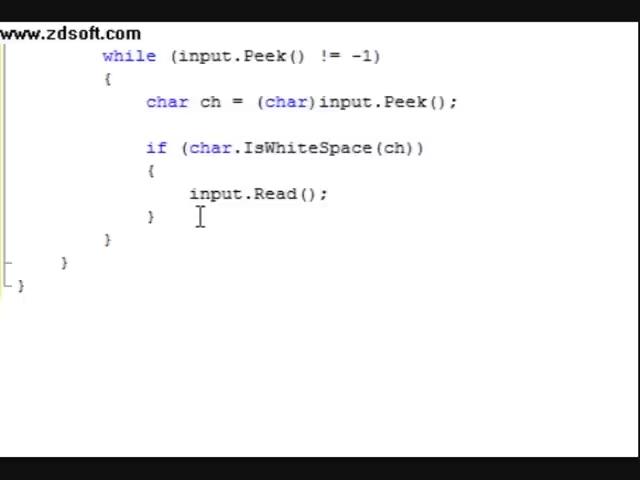
# Add an else if (char.IsLetter(ch) || ch == '_') branch with an empty body line
pyautogui.write('else if')
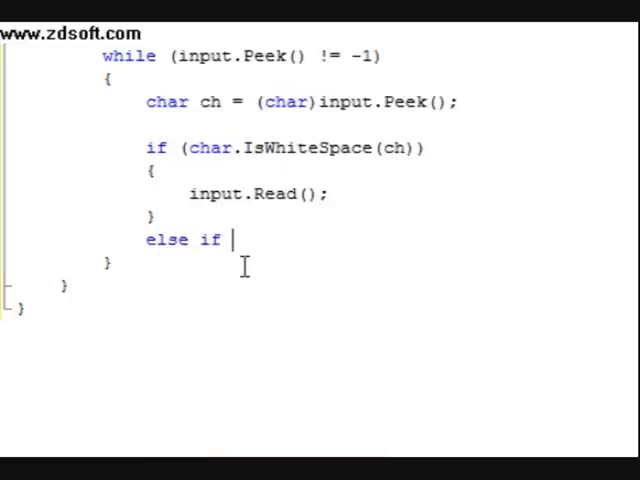
pyautogui.write('(char.IsLetter(ch) ||')
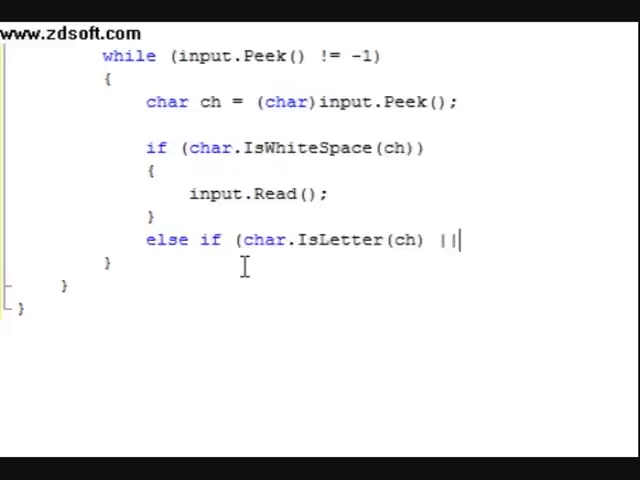
pyautogui.write('ch ==')
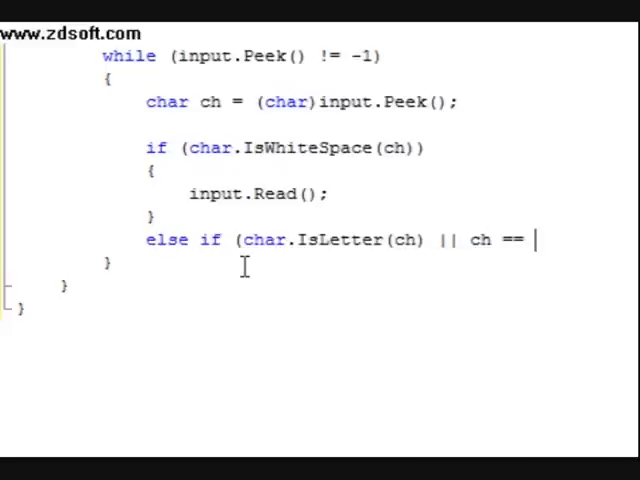
pyautogui.write("'_'")
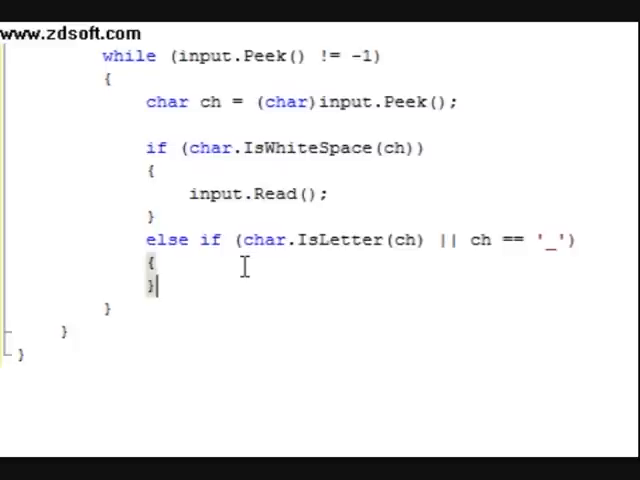
pyautogui.press('Return')
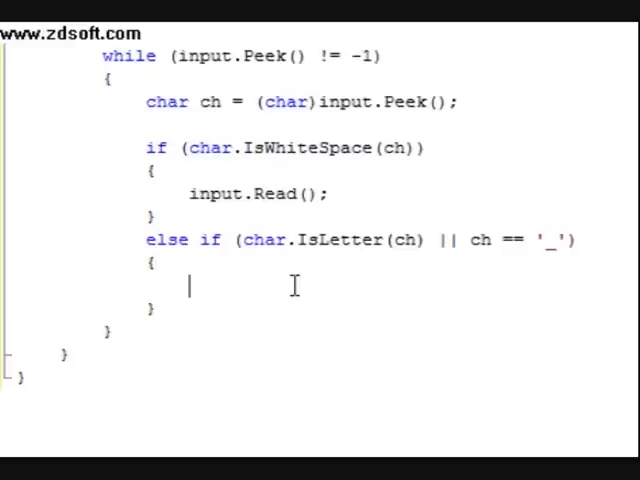
# Start declaring Text.StringBuilder accum = new Text.StringBuilder in the branch
pyautogui.write('test')
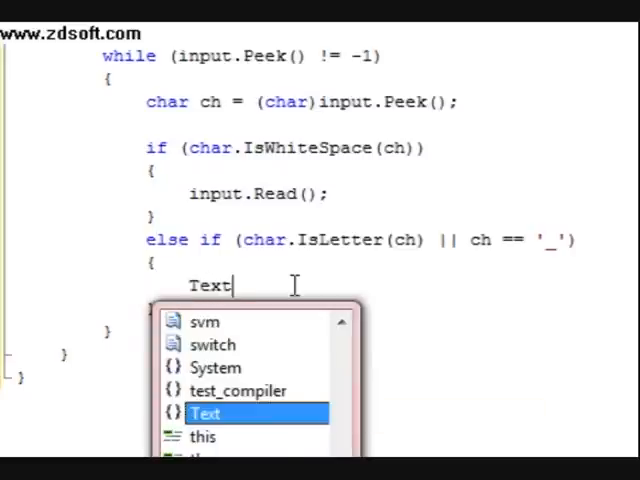
pyautogui.write('.StringBuilder accum = new T')
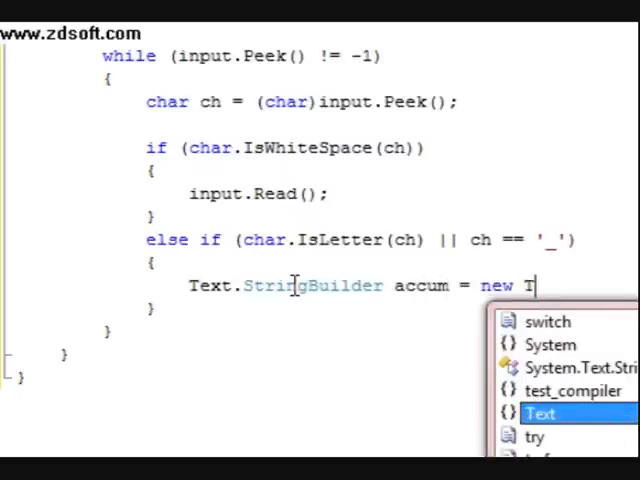
pyautogui.write('ext.St')
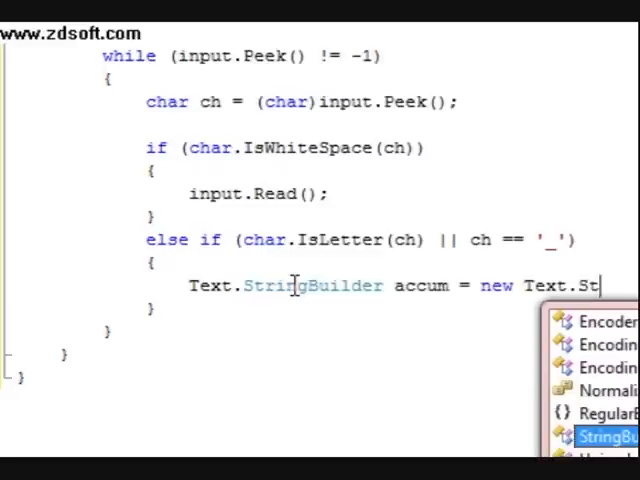
pyautogui.write('ring')
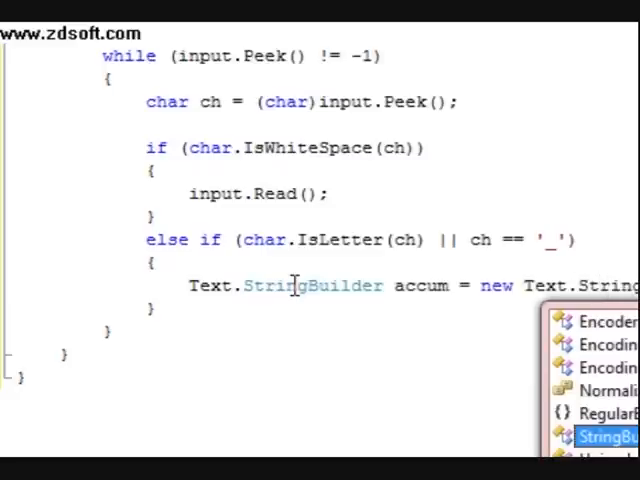